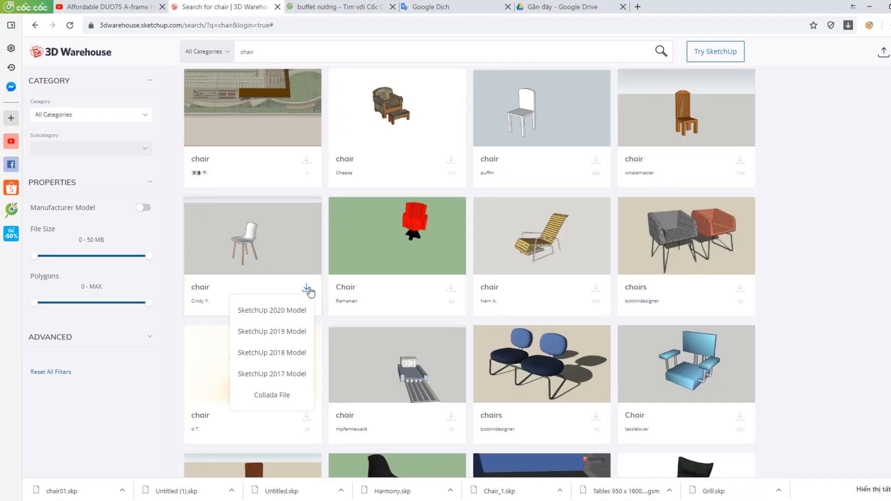
# - Download the white plastic chair from the 3D Warehouse results as a SketchUp model
pyautogui.click(272, 309)
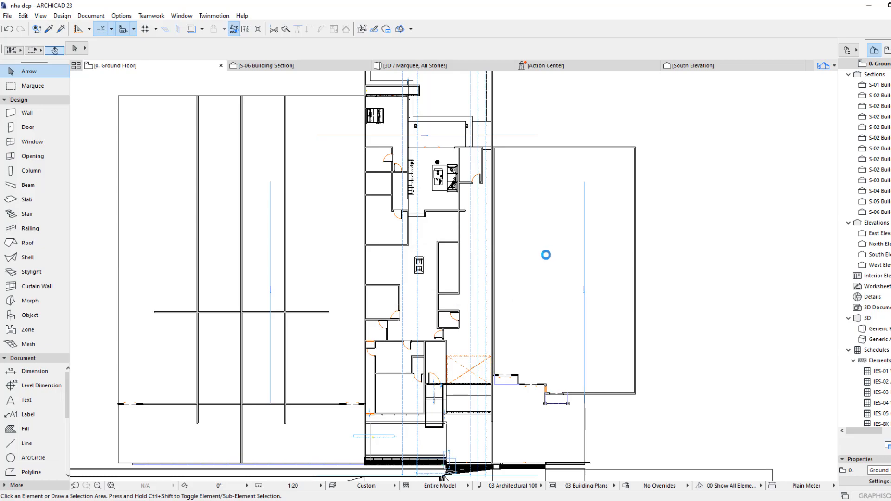
# - Show the imported chair in 3D and convert it into 37 morph elements
pyautogui.click(545, 255)
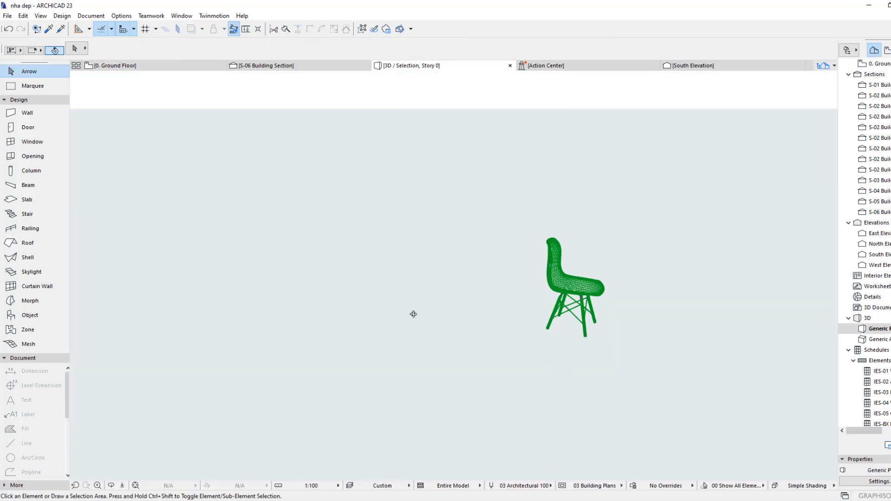
pyautogui.click(574, 278)
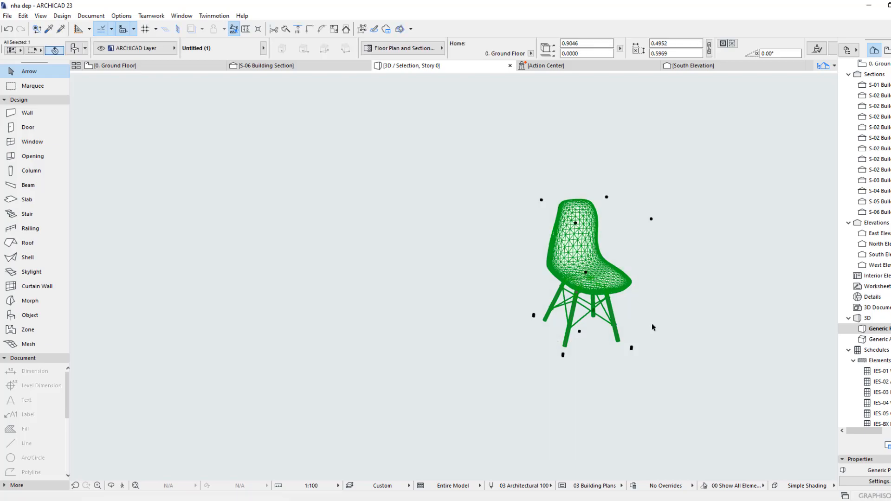
pyautogui.rightClick(575, 271)
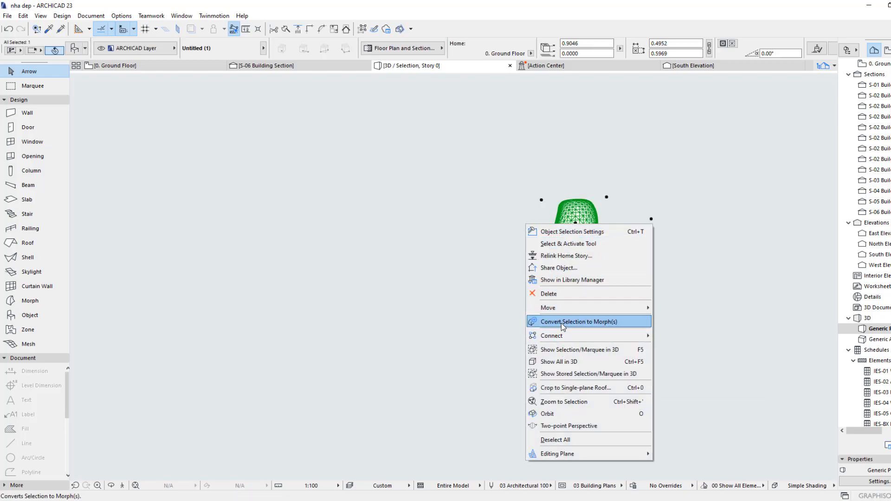
pyautogui.click(577, 321)
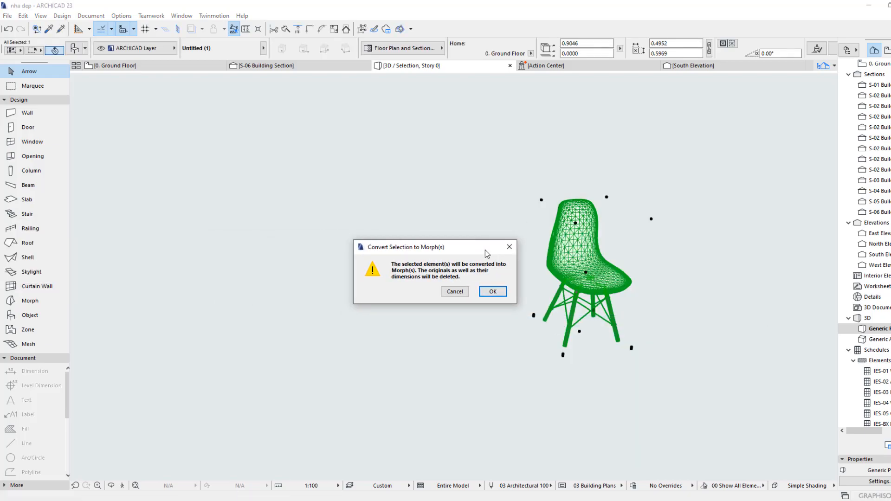
pyautogui.click(492, 291)
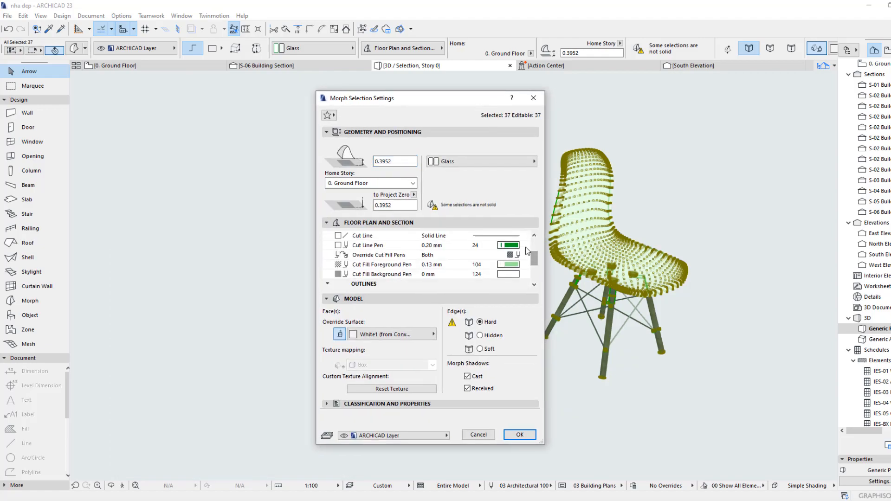
# - Apply new cut line and cut fill foreground pens to the morphs, then select one morph
pyautogui.click(384, 264)
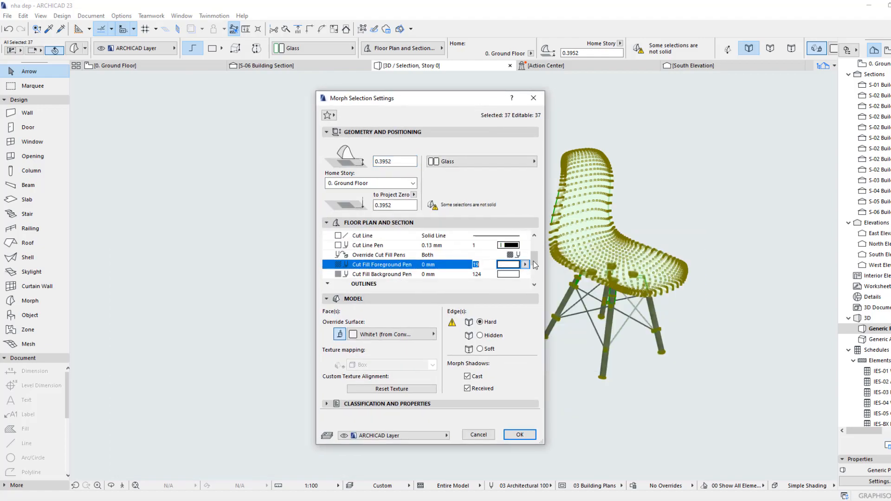
pyautogui.click(383, 273)
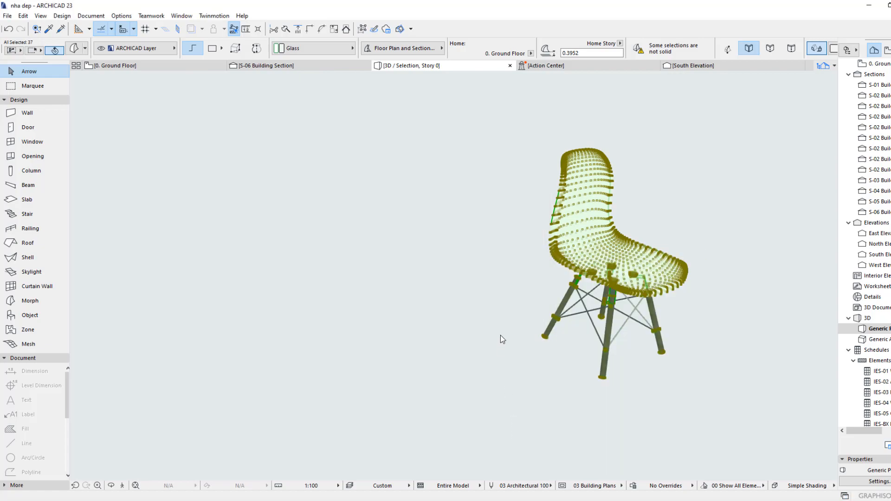
pyautogui.click(501, 339)
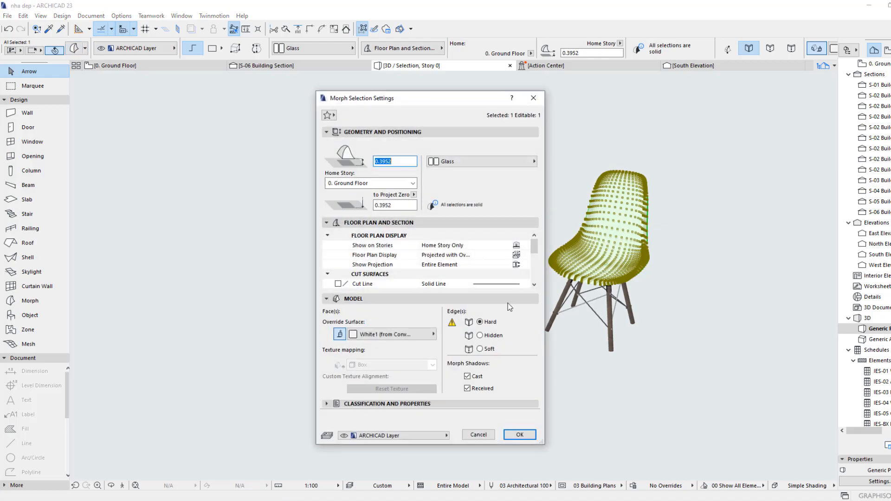
# - Subtract the seat from the leg brackets using Subtraction with upward extrusion
pyautogui.click(518, 434)
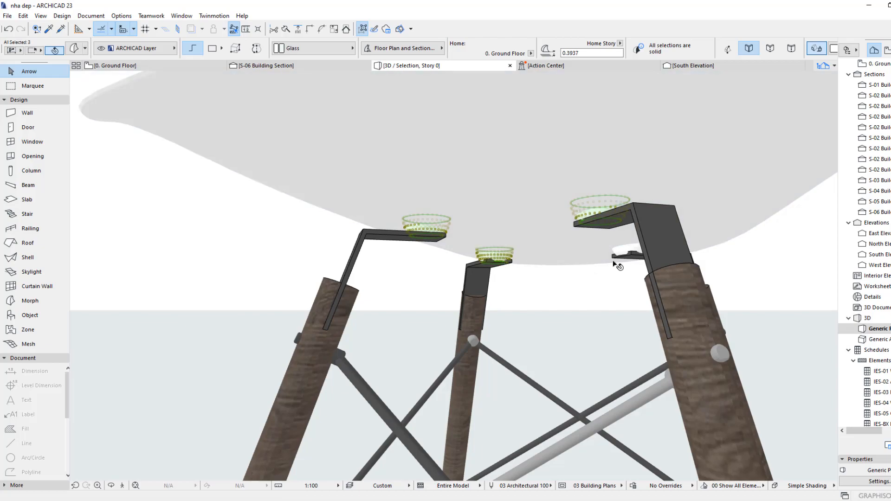
pyautogui.rightClick(617, 264)
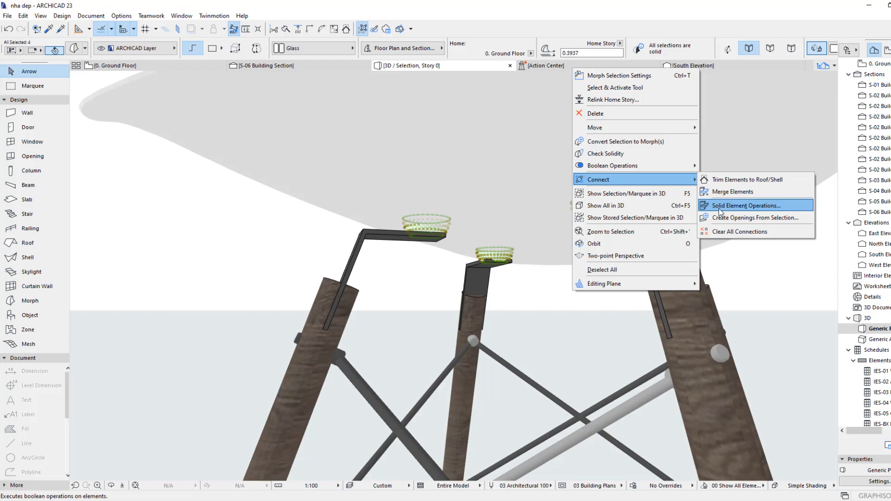
pyautogui.click(742, 206)
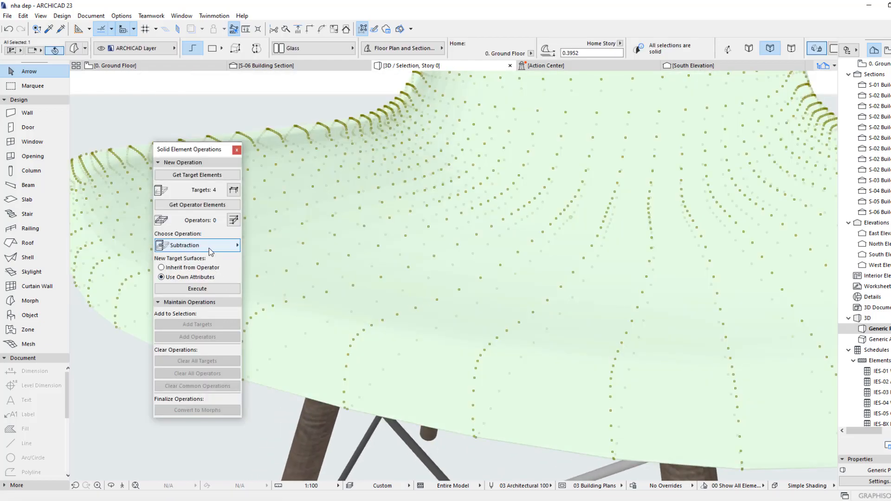
pyautogui.click(233, 245)
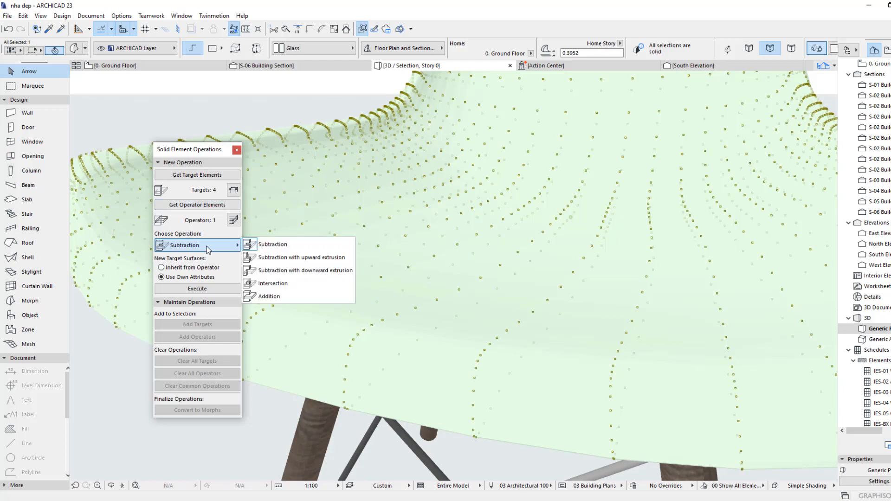
pyautogui.click(301, 256)
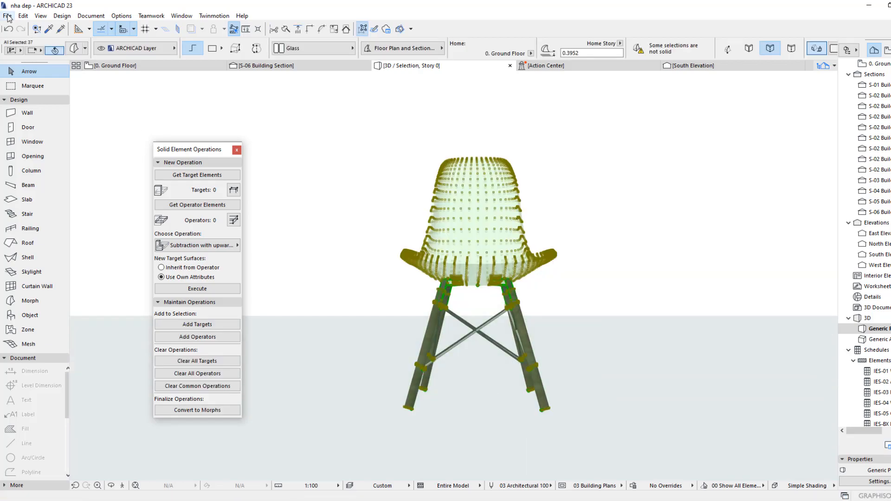
# - Save the selected chair morphs as an embedded library object named 'Chair'
pyautogui.click(8, 15)
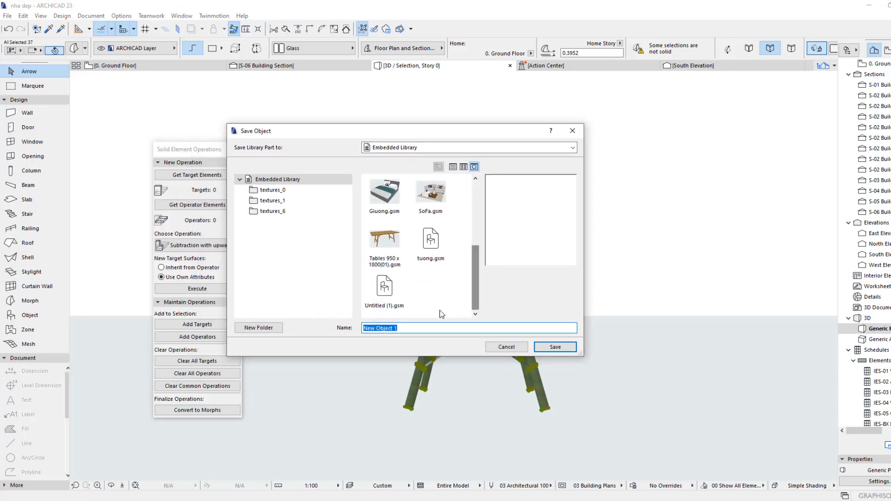
pyautogui.write('c')
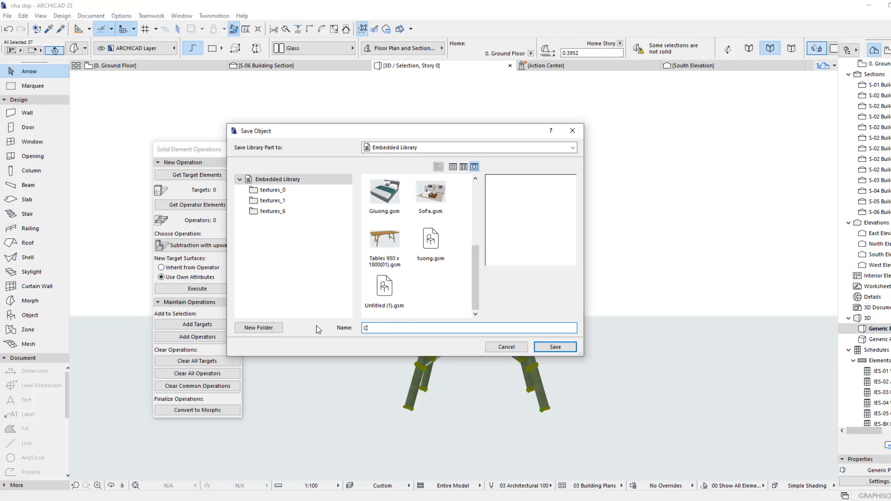
pyautogui.write('hair')
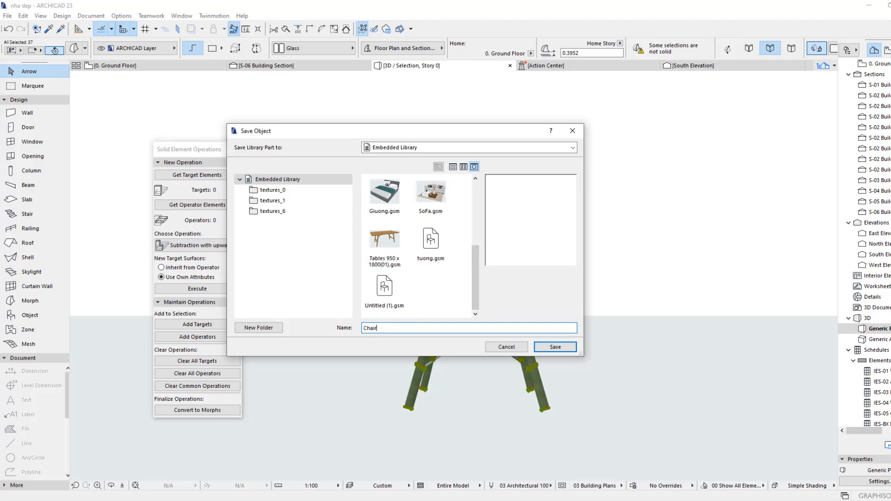
pyautogui.click(554, 347)
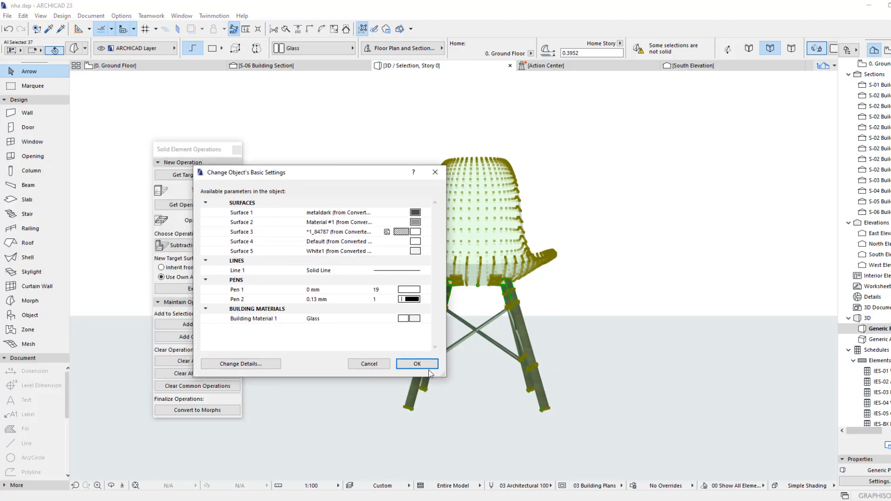
pyautogui.click(417, 364)
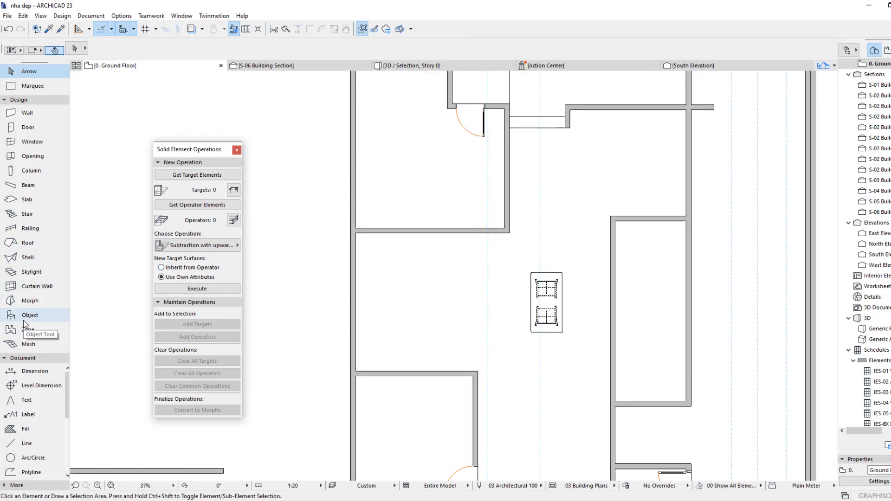
# - Place the Chair object left of the table, check it in 3D, then select it
pyautogui.doubleClick(29, 315)
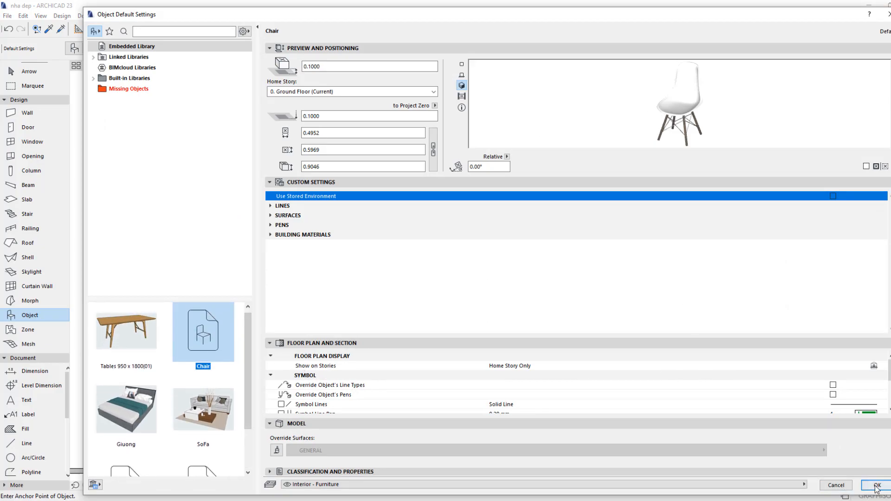
pyautogui.click(876, 484)
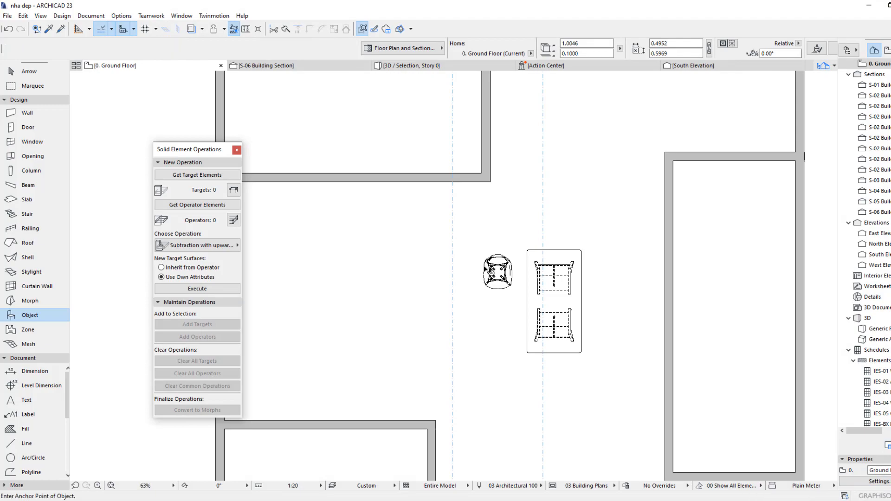
pyautogui.click(497, 271)
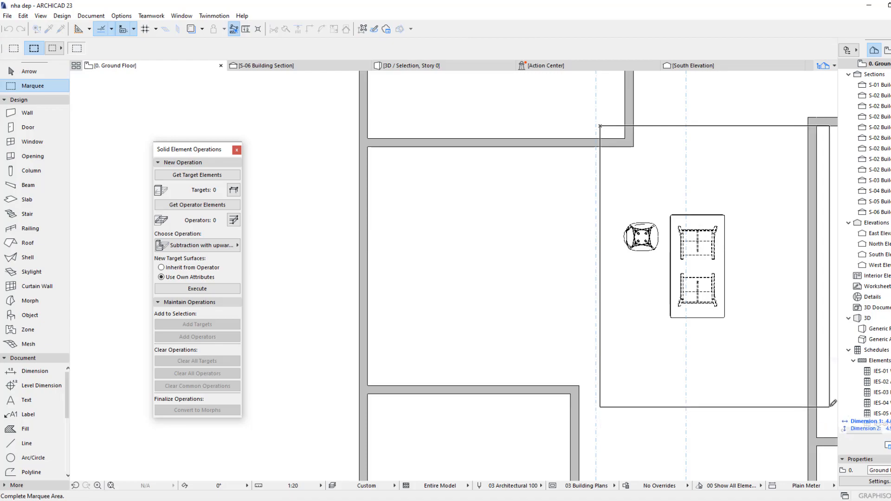
pyautogui.click(407, 65)
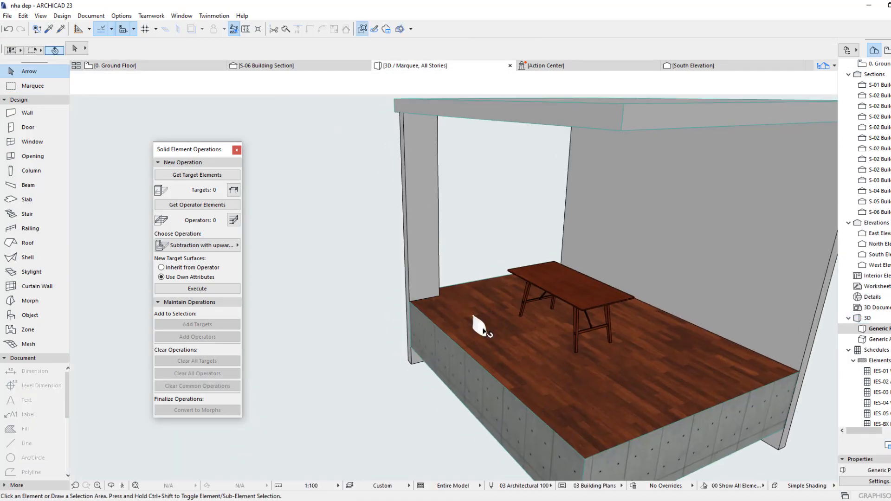
pyautogui.click(478, 326)
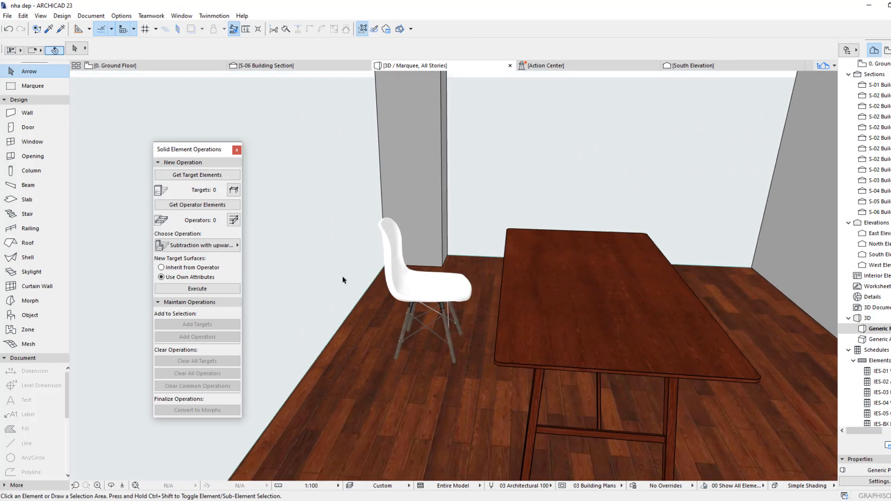
pyautogui.click(114, 65)
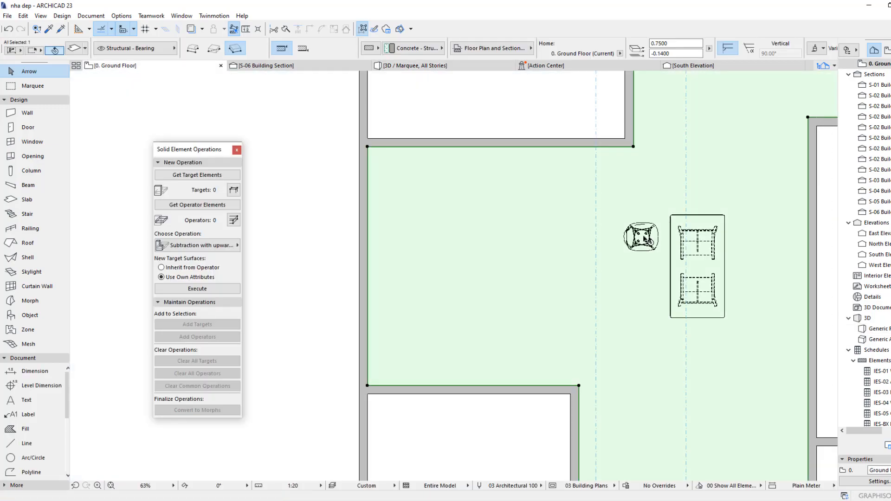
pyautogui.click(640, 238)
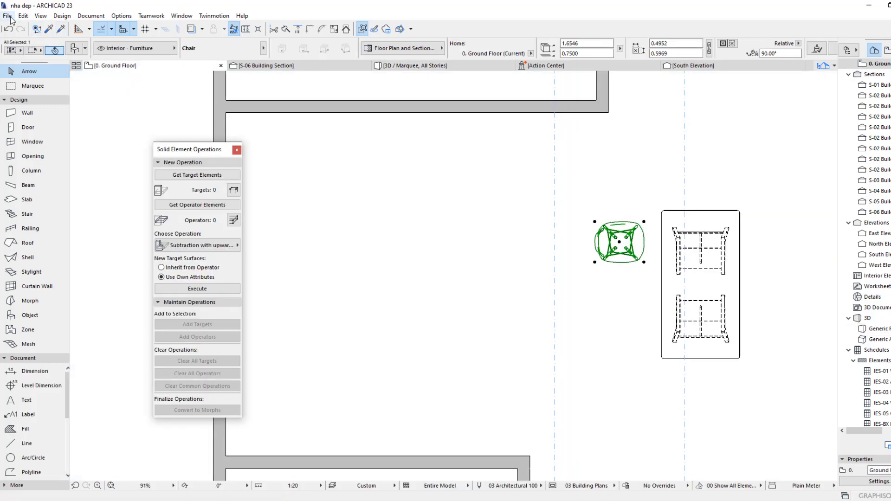
# - Open the Chair's 2D symbol and consolidate linework, deleting 12 lines and adjusting 16
pyautogui.click(8, 15)
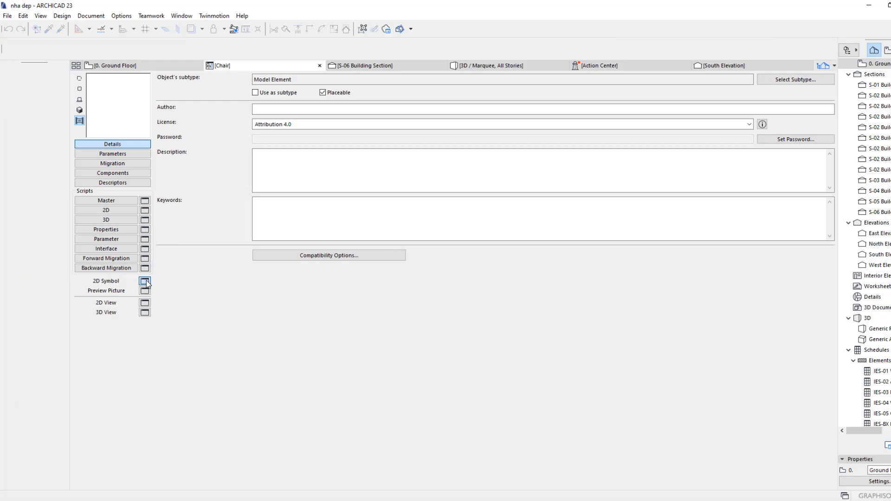
pyautogui.click(145, 282)
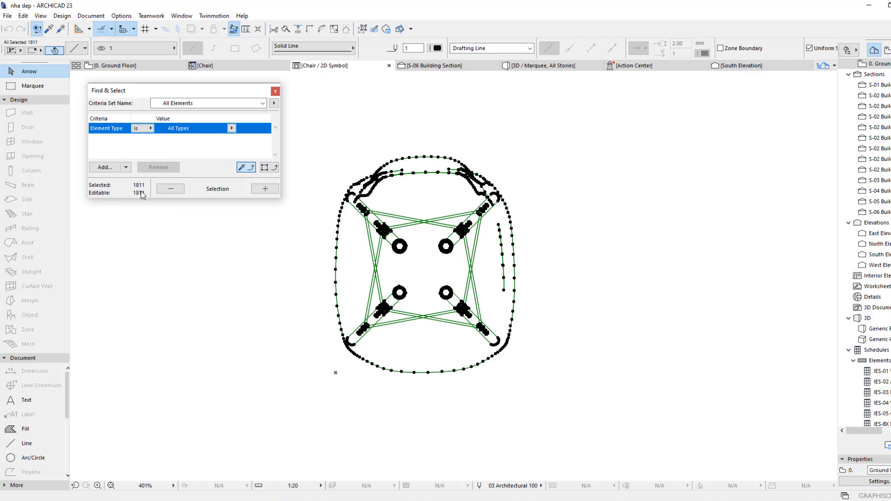
pyautogui.click(22, 16)
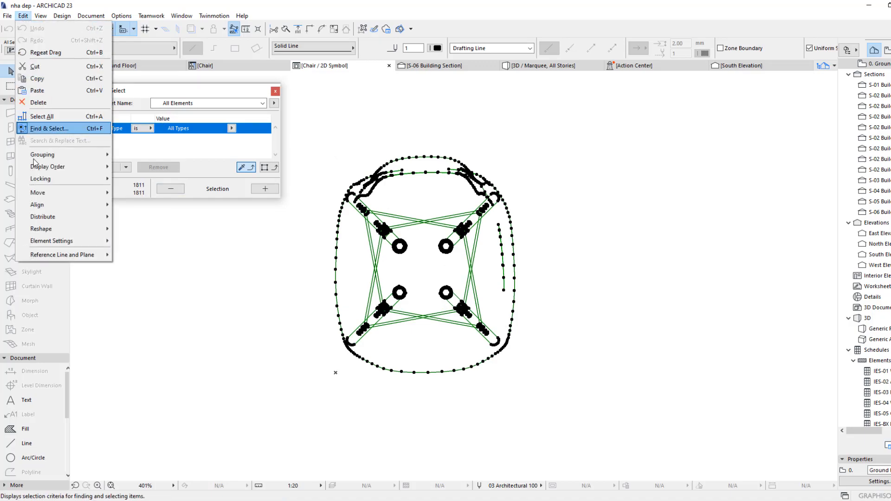
pyautogui.moveTo(46, 228)
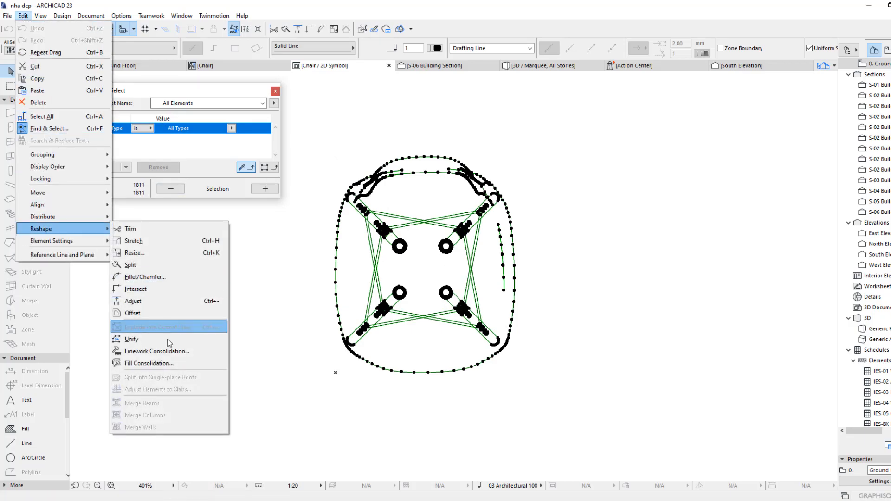
pyautogui.click(155, 351)
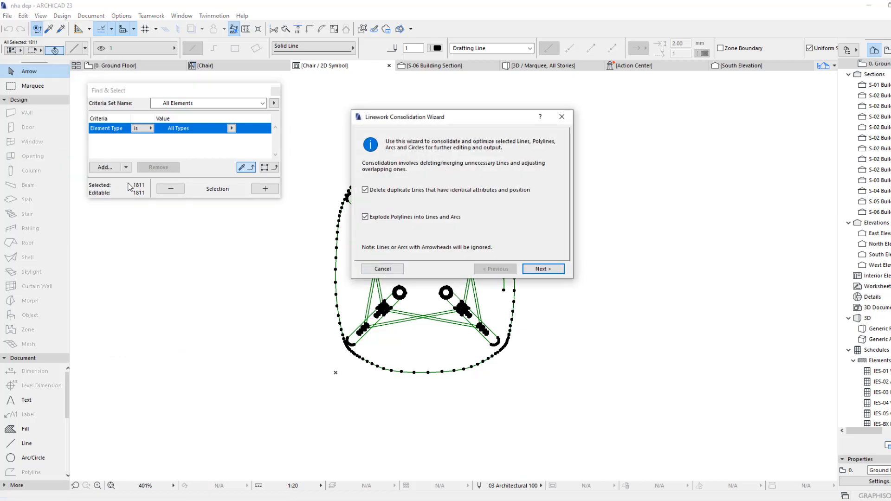
pyautogui.click(541, 269)
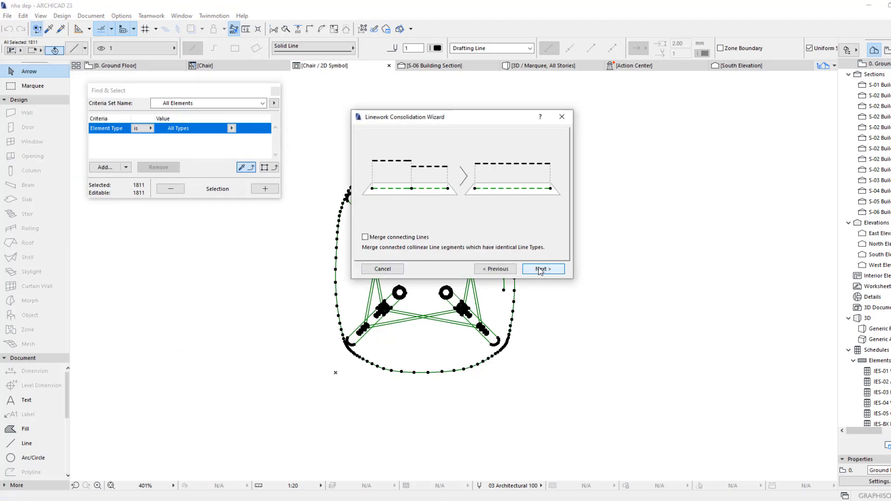
pyautogui.click(541, 268)
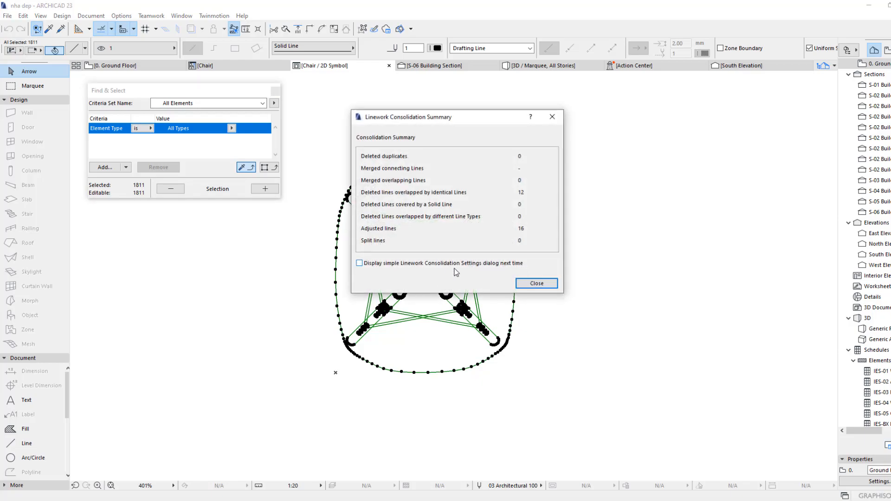
pyautogui.click(534, 283)
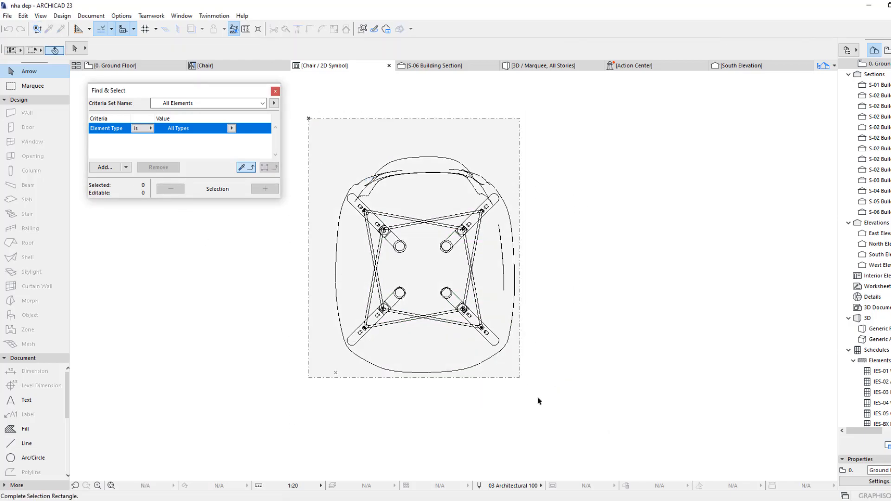
pyautogui.click(61, 15)
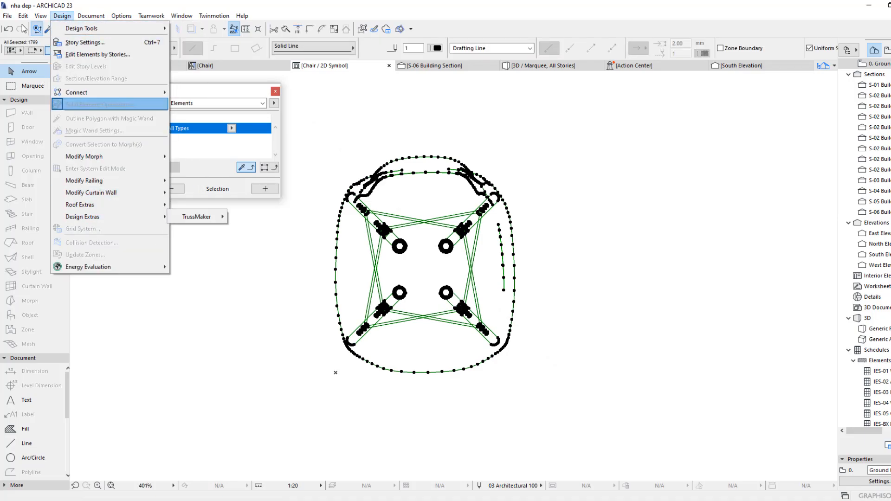
pyautogui.click(23, 16)
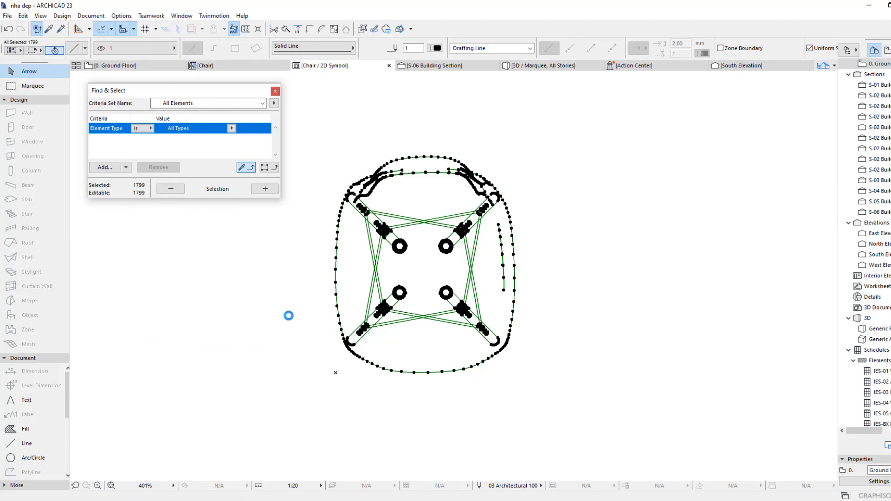
pyautogui.moveTo(144, 206)
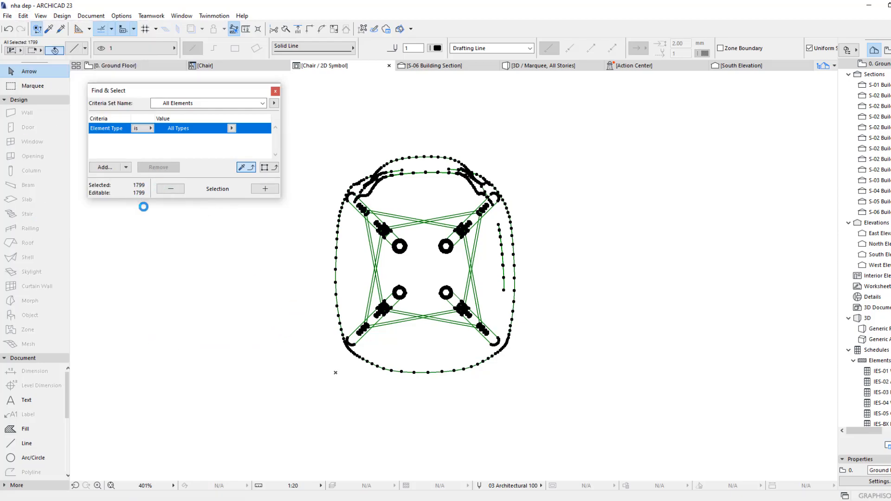
pyautogui.moveTo(277, 262)
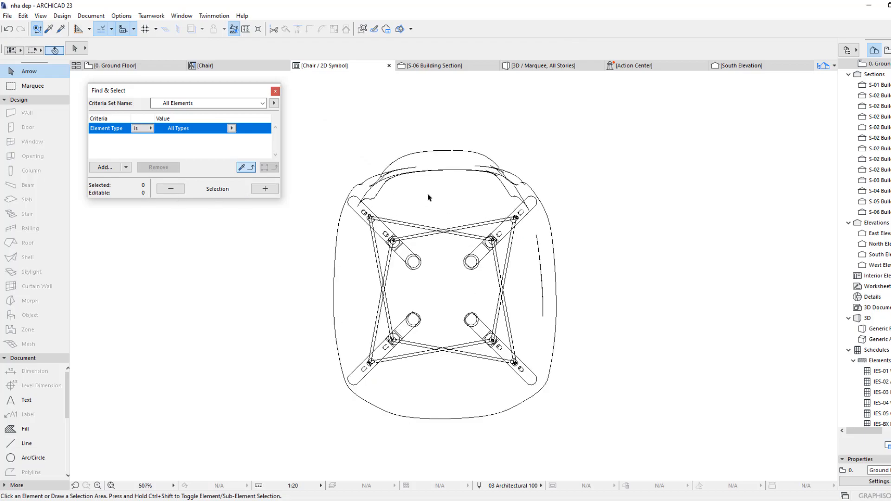
# - Zoom into the symbol's overlapping lines, select a stray line, and undo back
pyautogui.scroll(3)
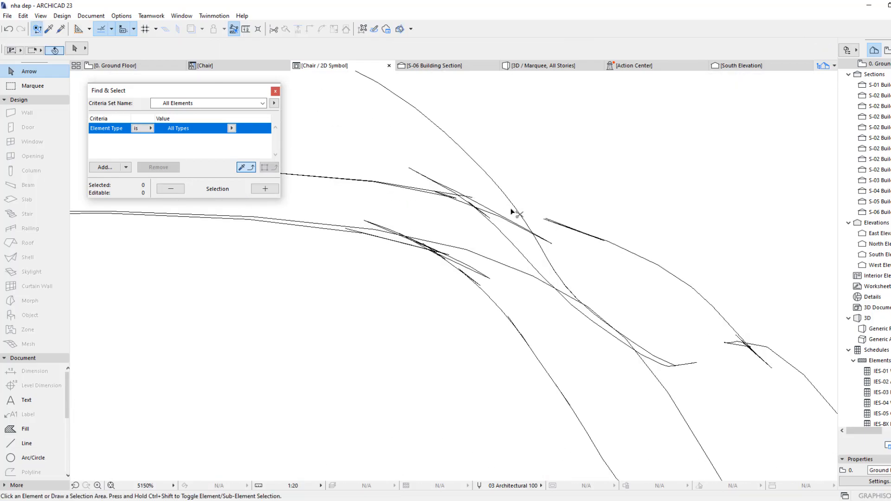
pyautogui.click(625, 253)
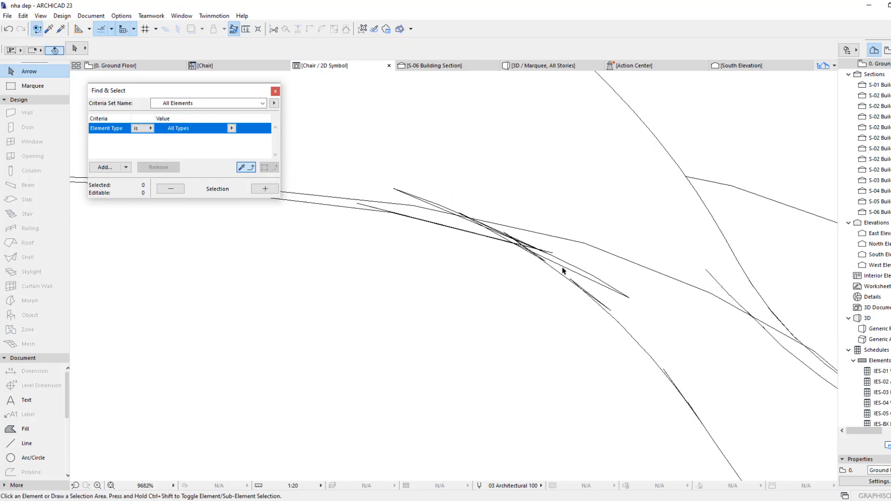
pyautogui.click(506, 236)
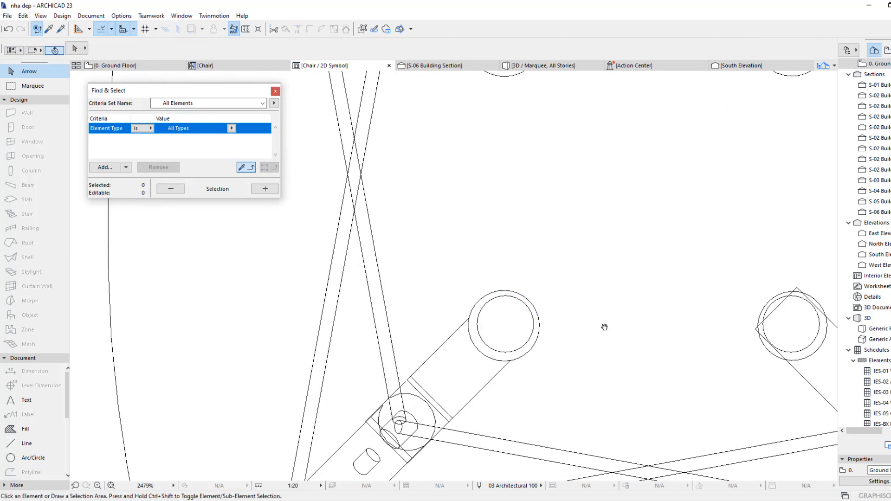
pyautogui.scroll(3)
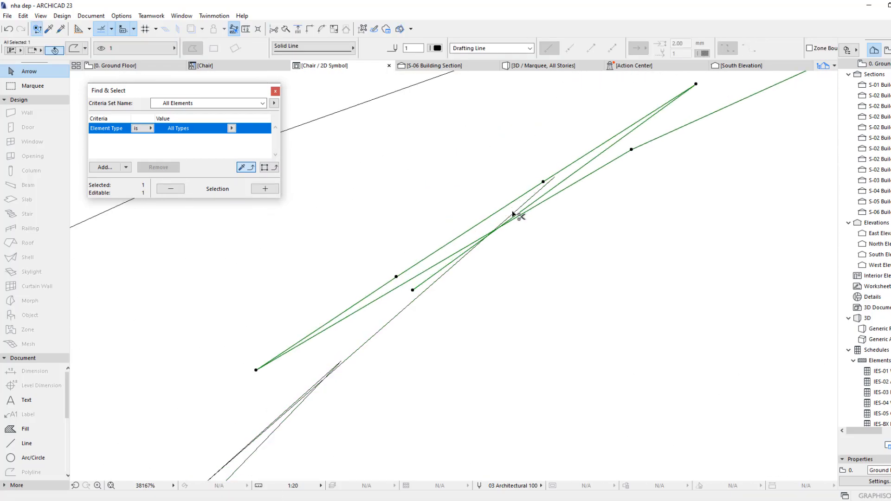
pyautogui.press('ctrl+z')
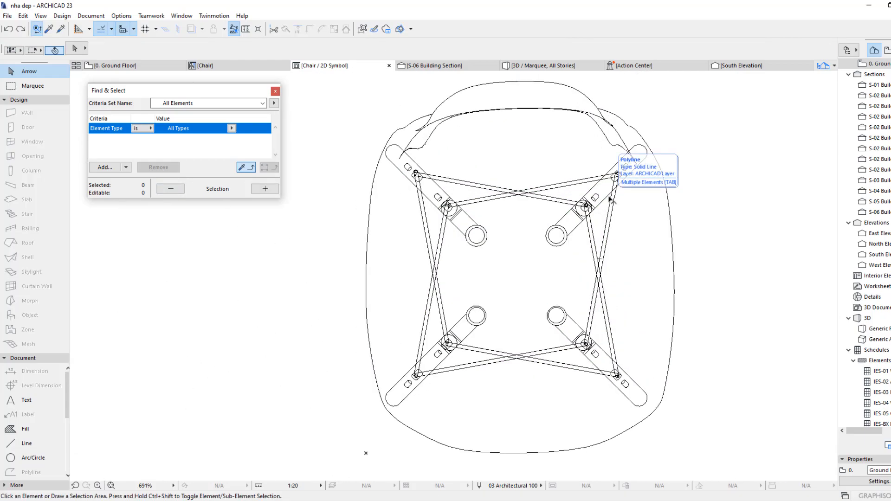
# - Start a Fill over the chair outline and dismiss the region-not-found warning
pyautogui.click(25, 429)
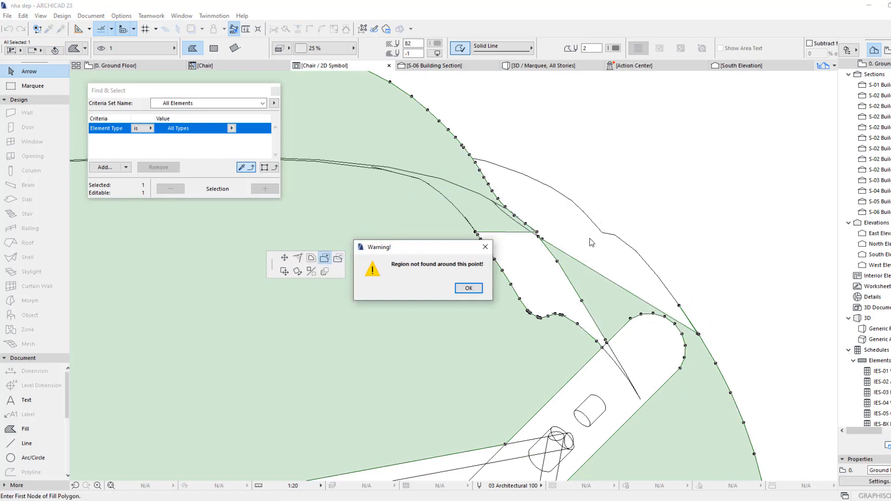
pyautogui.click(467, 288)
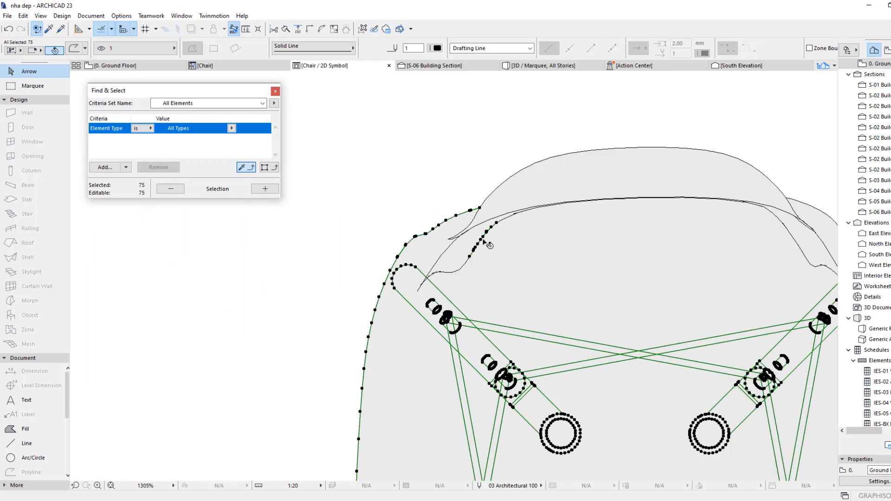
# - Select the chair's background fill, clear the selection, and go back to the ground floor
pyautogui.scroll(-3)
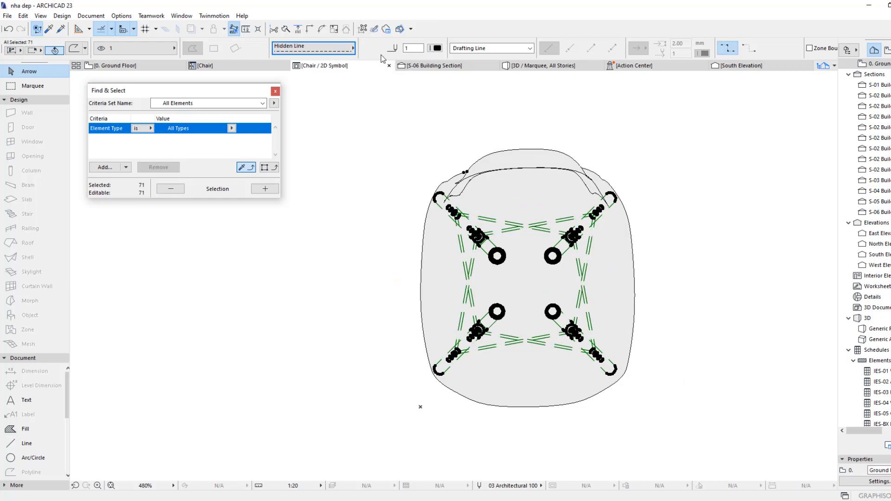
pyautogui.click(561, 383)
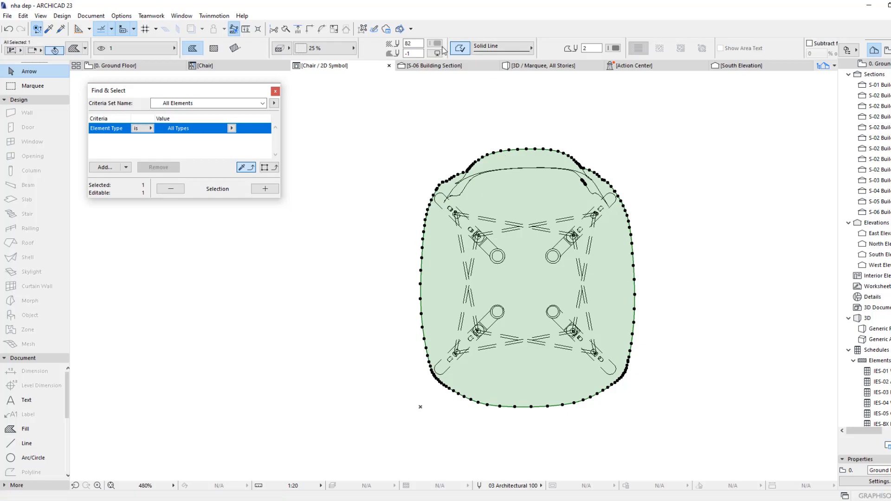
pyautogui.click(410, 145)
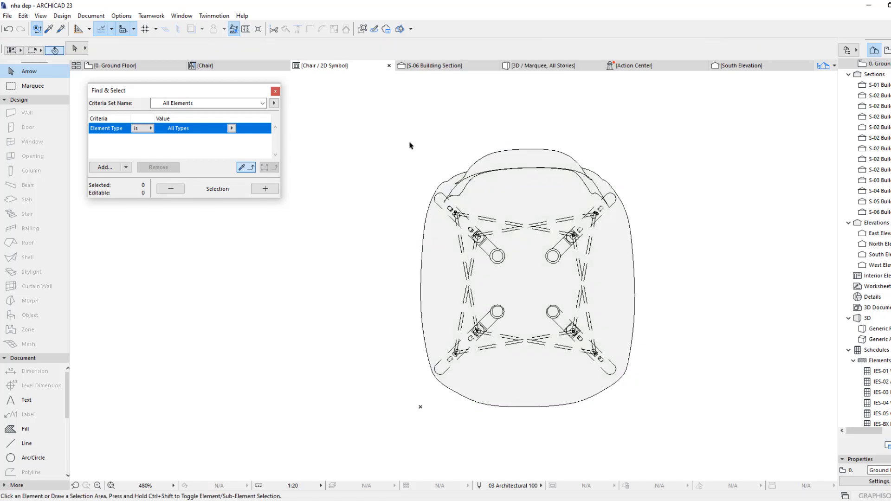
pyautogui.click(389, 65)
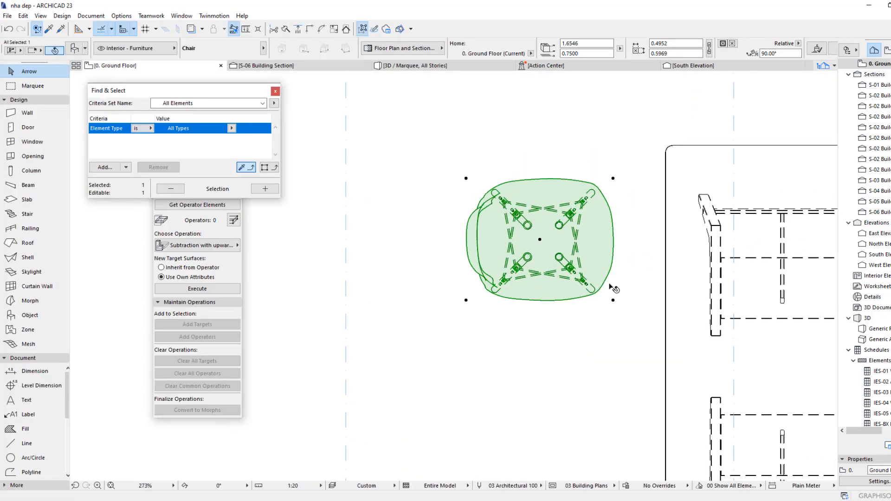
# - Open the Library Manager from the File menu's Libraries and Objects submenu
pyautogui.click(8, 16)
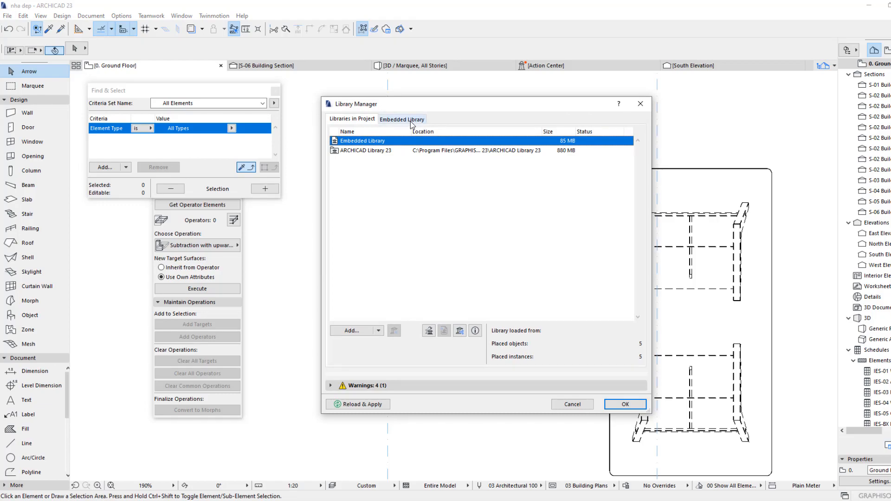
# - Inspect Chair.gsm and Untitled (1).gsm in the Embedded Library, then close with OK
pyautogui.click(401, 118)
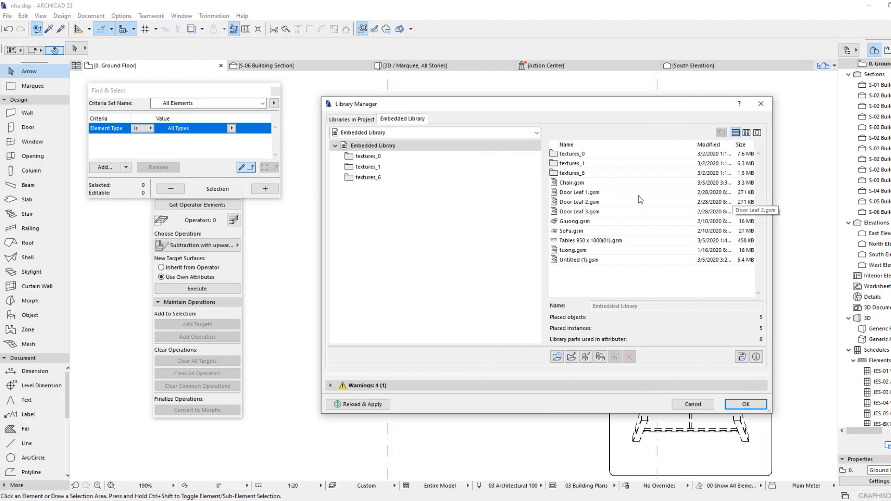
pyautogui.moveTo(543, 188)
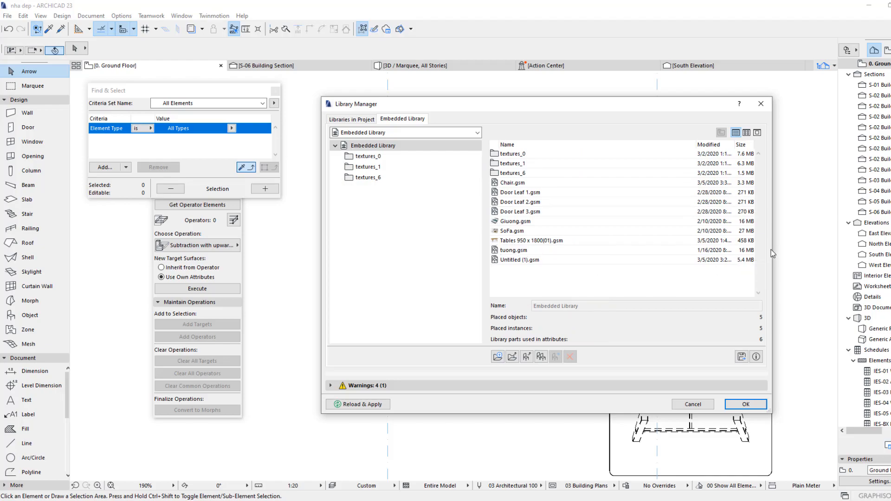
pyautogui.moveTo(772, 250)
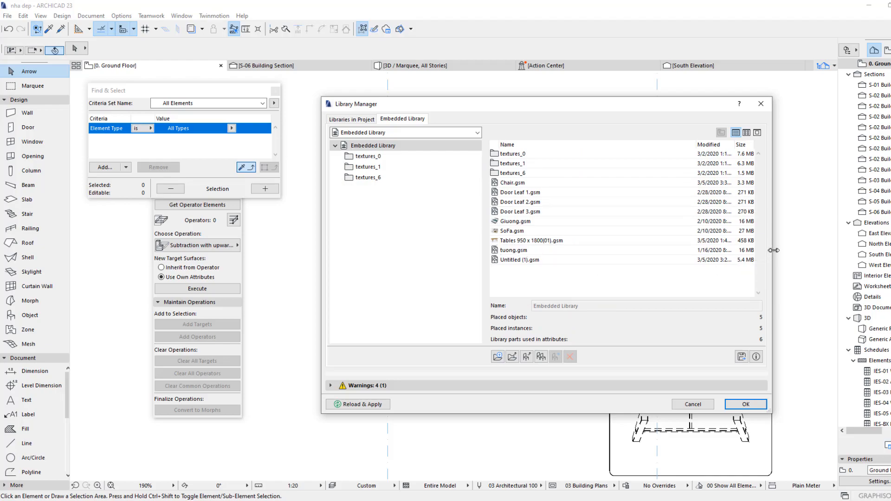
pyautogui.click(512, 183)
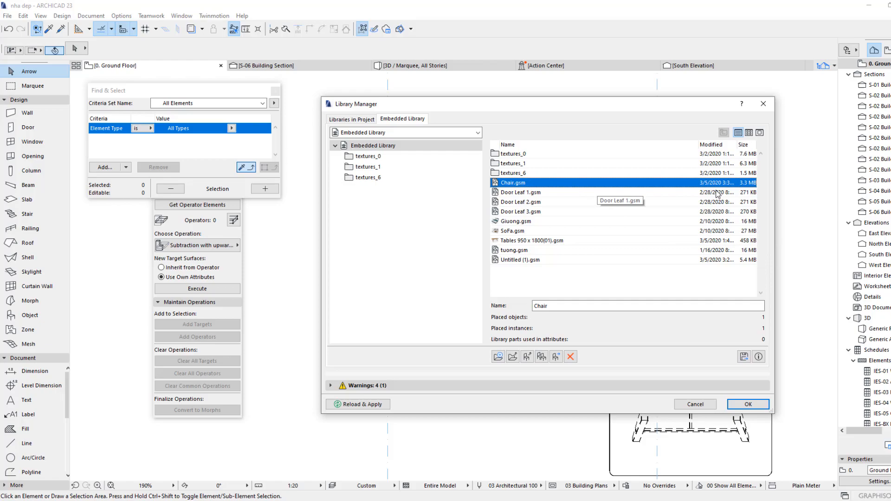
pyautogui.click(519, 260)
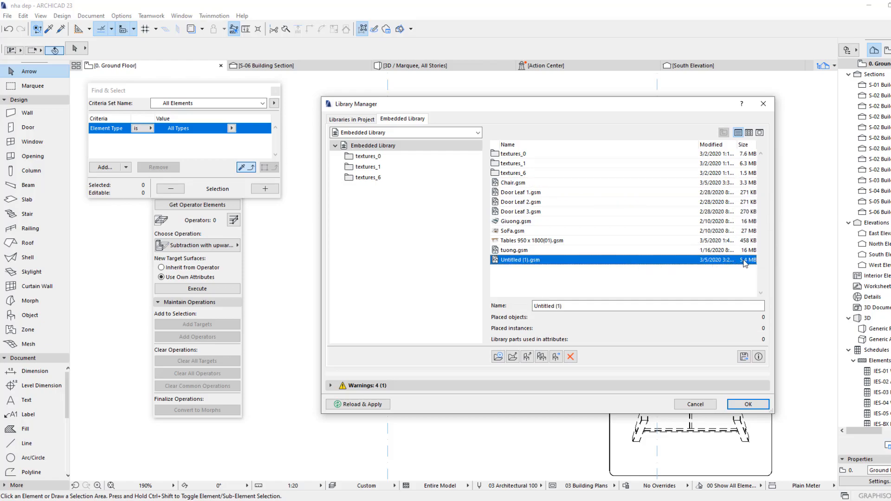
pyautogui.moveTo(583, 185)
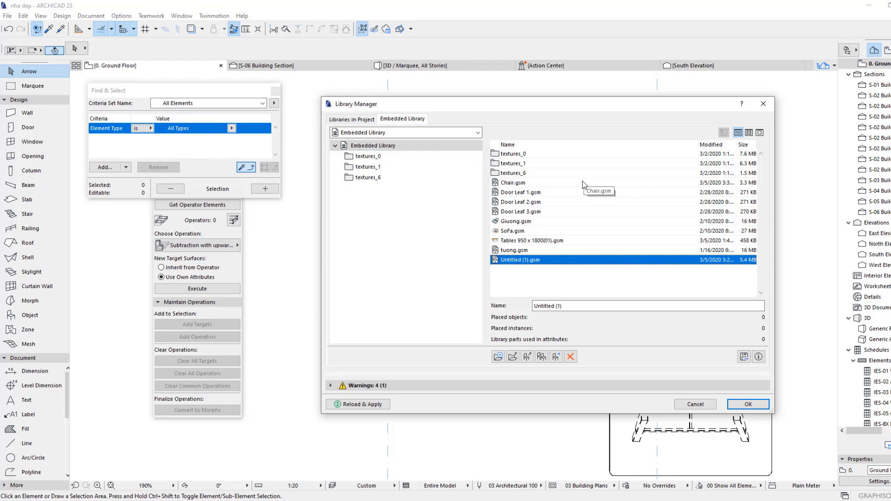
pyautogui.click(512, 182)
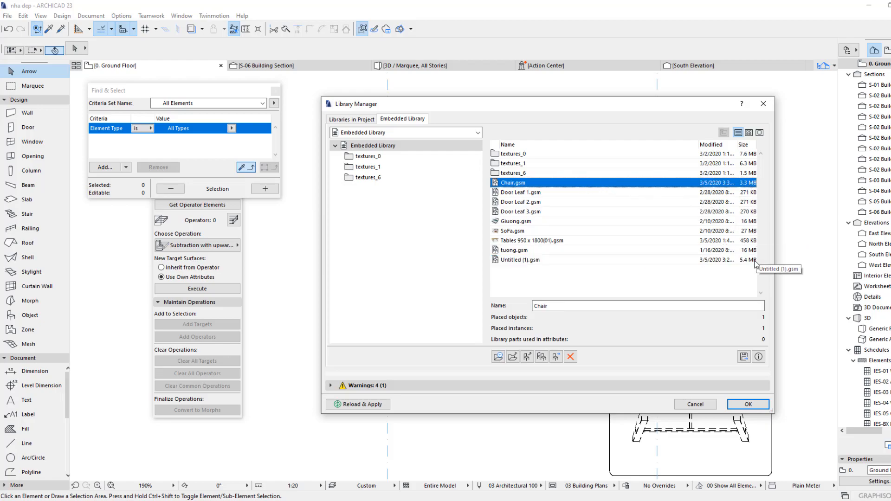
pyautogui.click(748, 404)
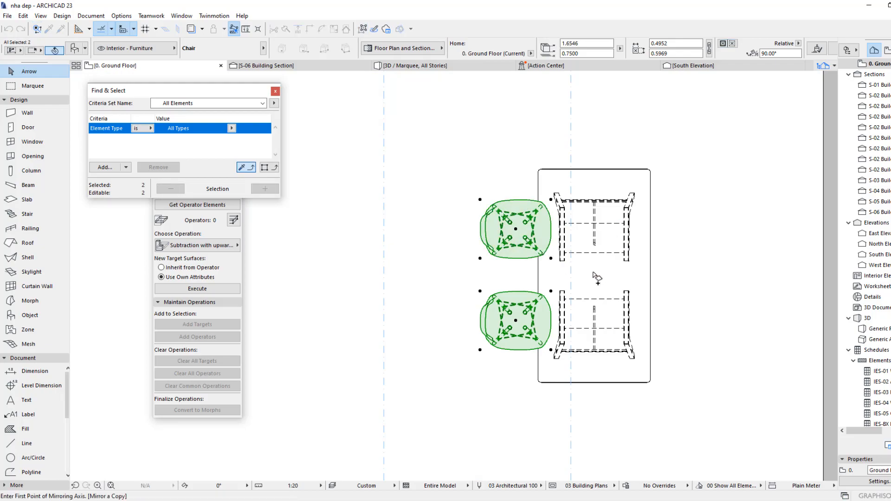
# - Mirror a copy of both chairs across the table's centre axis
pyautogui.click(415, 65)
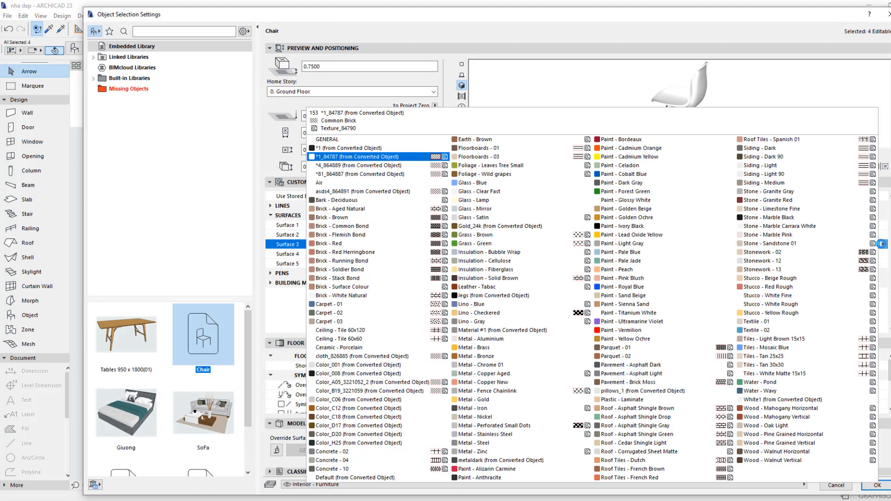
# - Assign Wood - Mahogany Horizontal to Surface 3 and reopen its material list
pyautogui.click(784, 408)
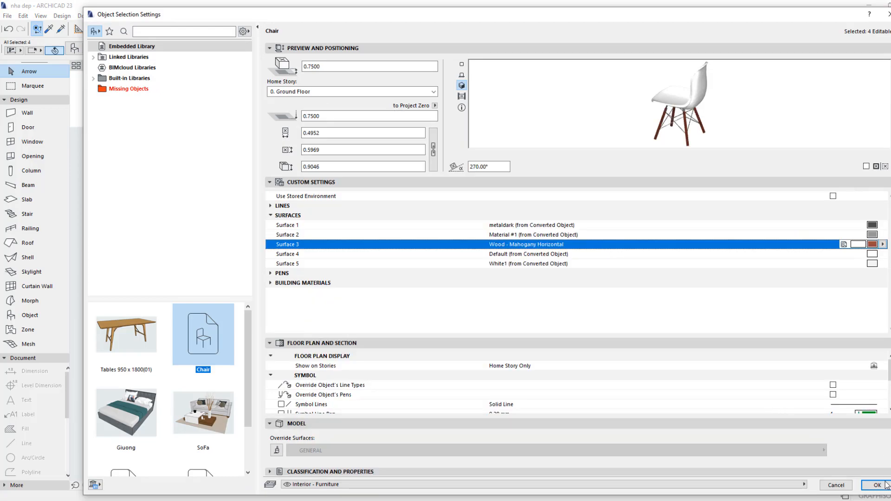
pyautogui.click(872, 484)
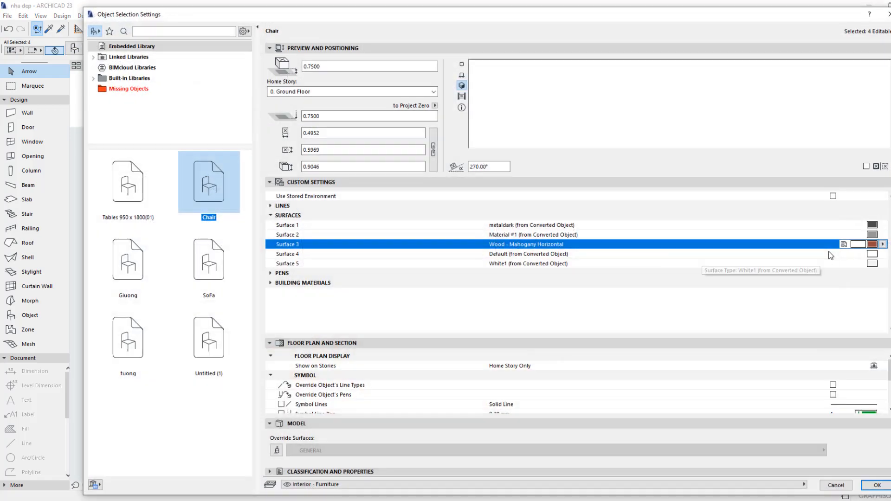
pyautogui.click(873, 245)
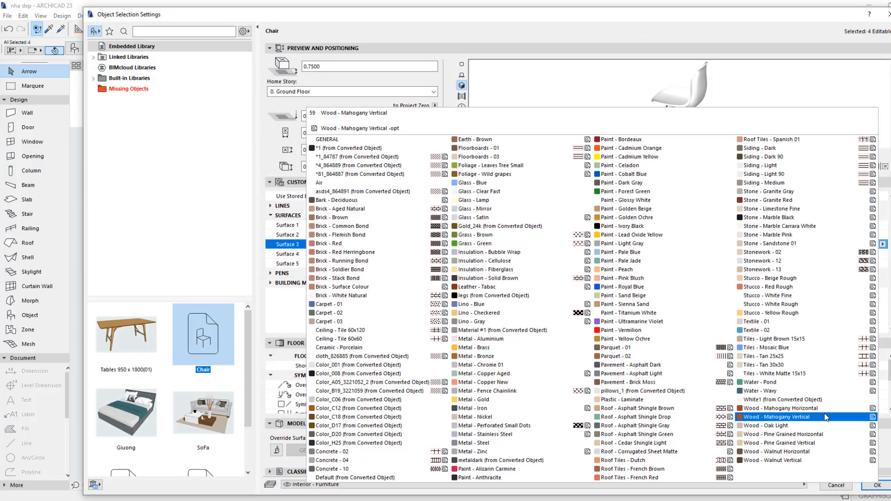